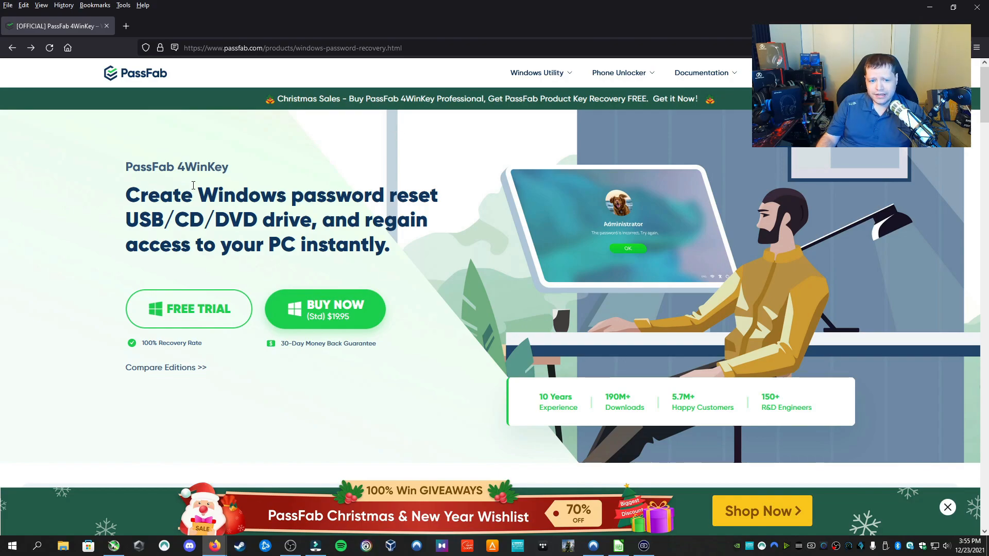
mouse_move(244, 177)
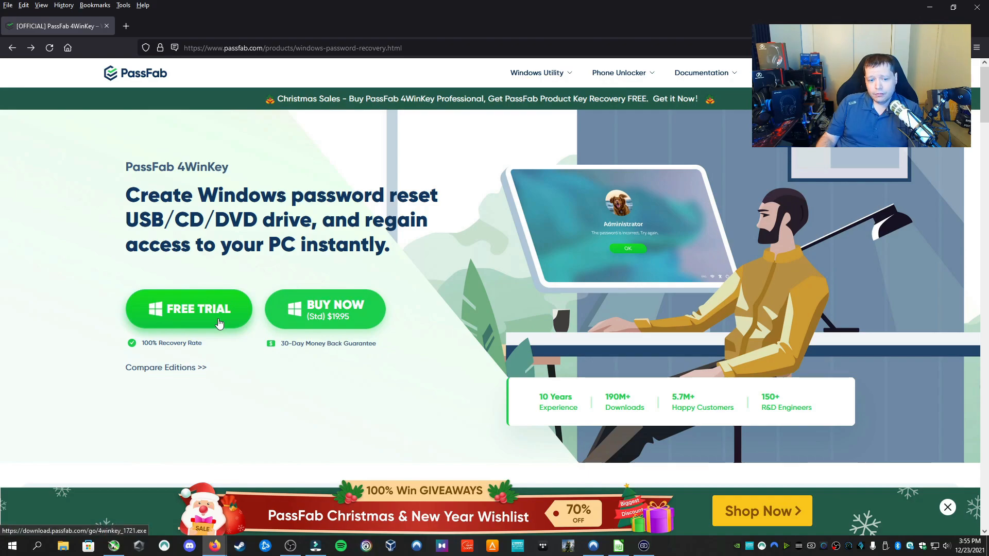
Download the 4WinKey free trial, run 4winkey.exe, install it, and launch the program.
click(188, 309)
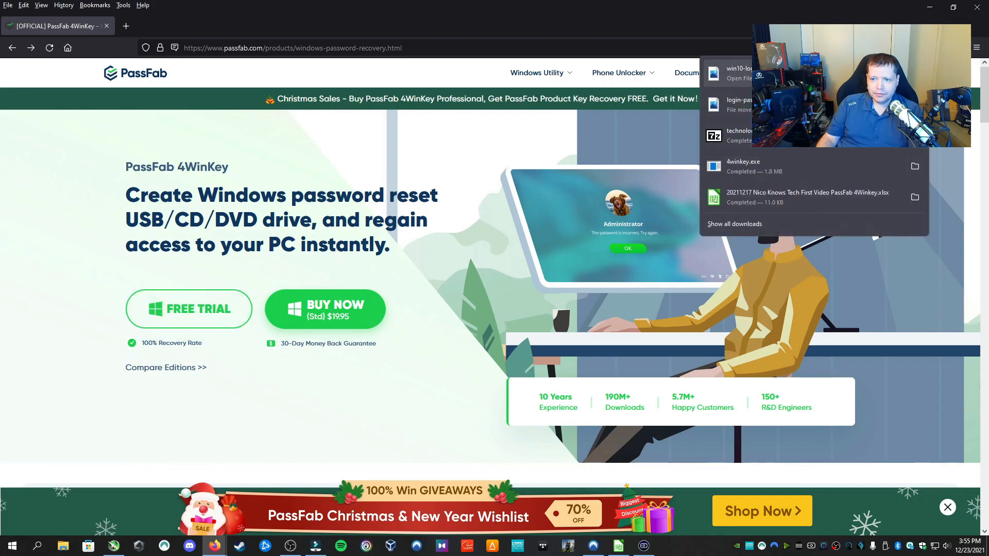
mouse_move(767, 169)
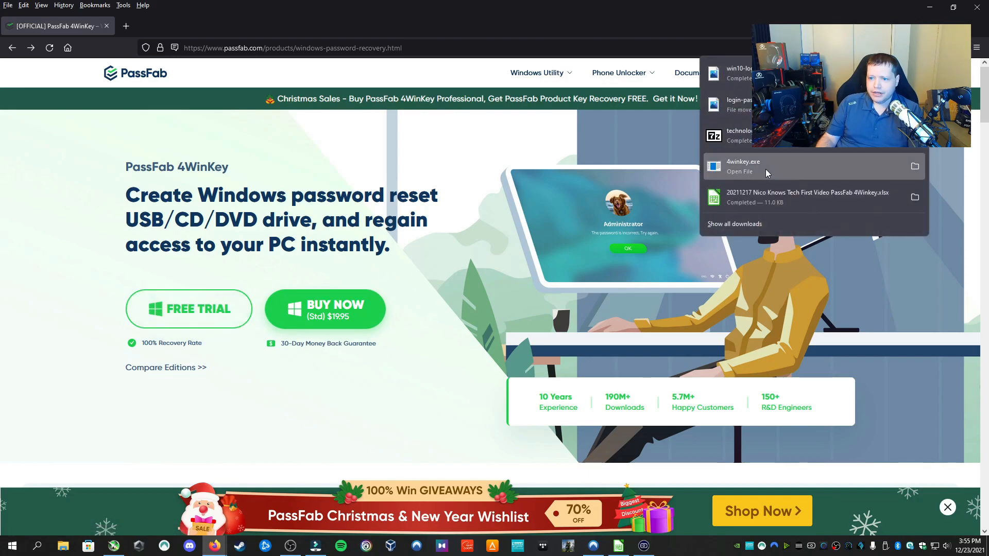
click(742, 166)
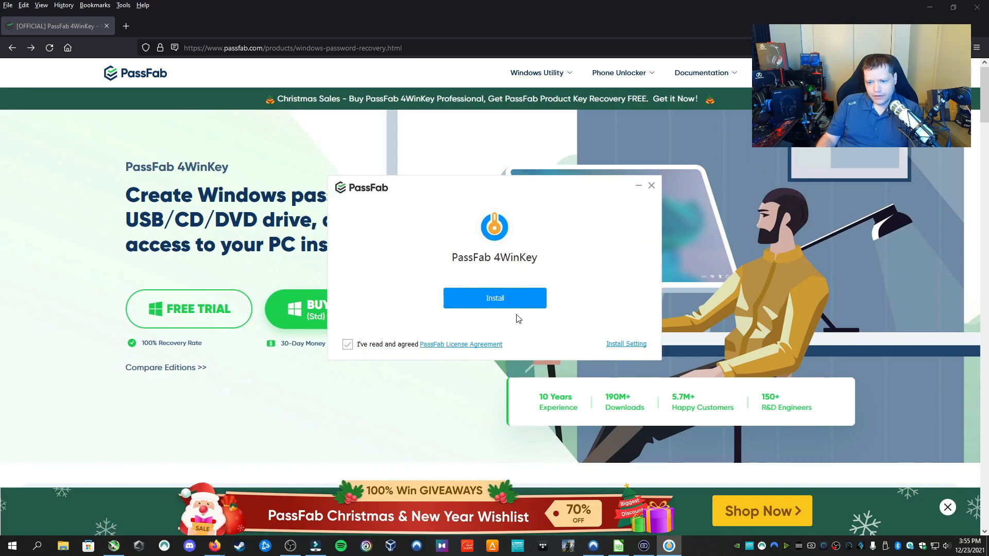
click(495, 298)
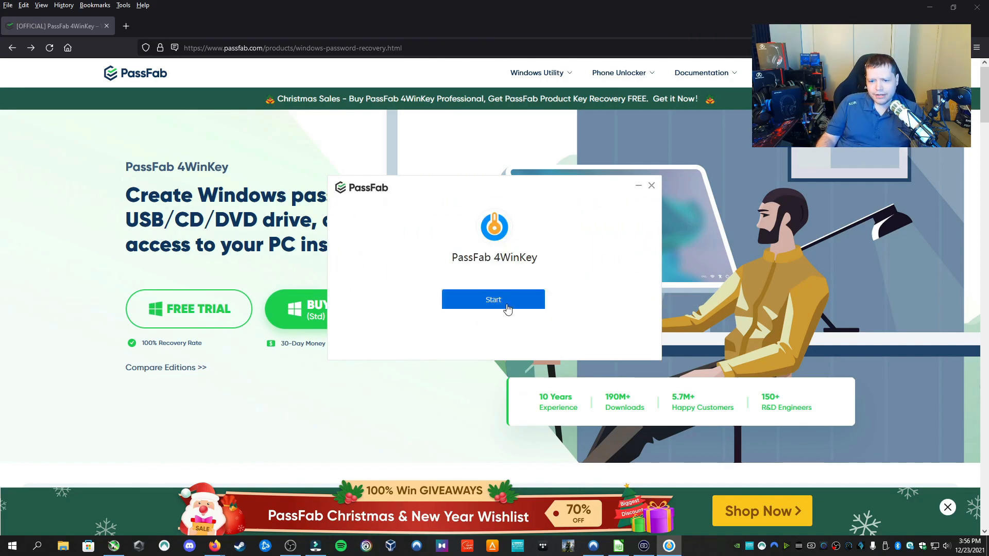
click(494, 299)
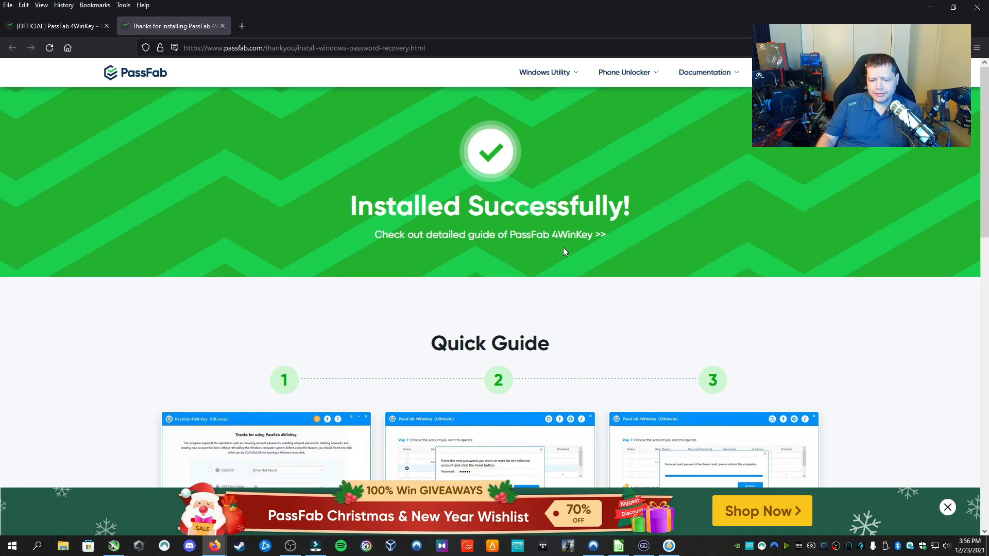
scroll(down, 3)
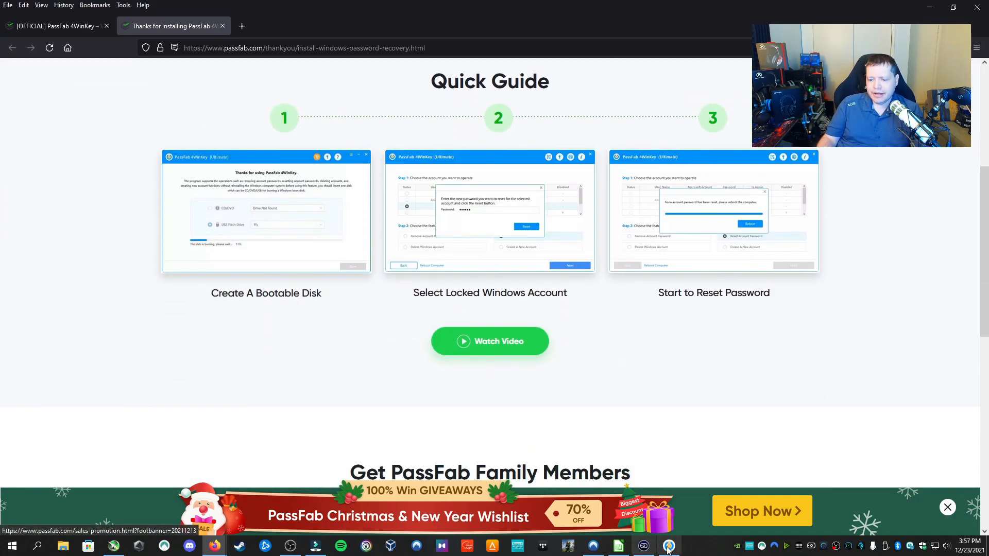
click(668, 546)
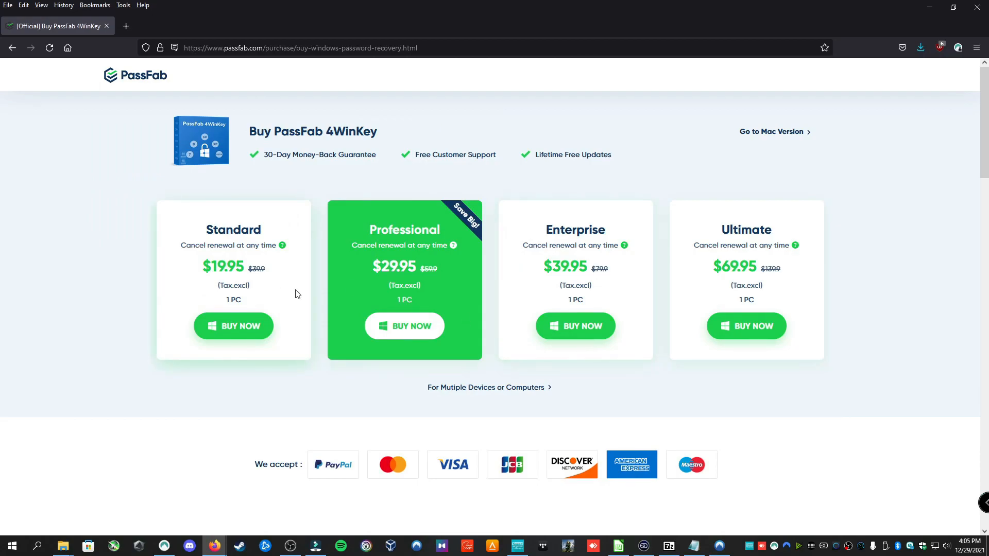
mouse_move(483, 364)
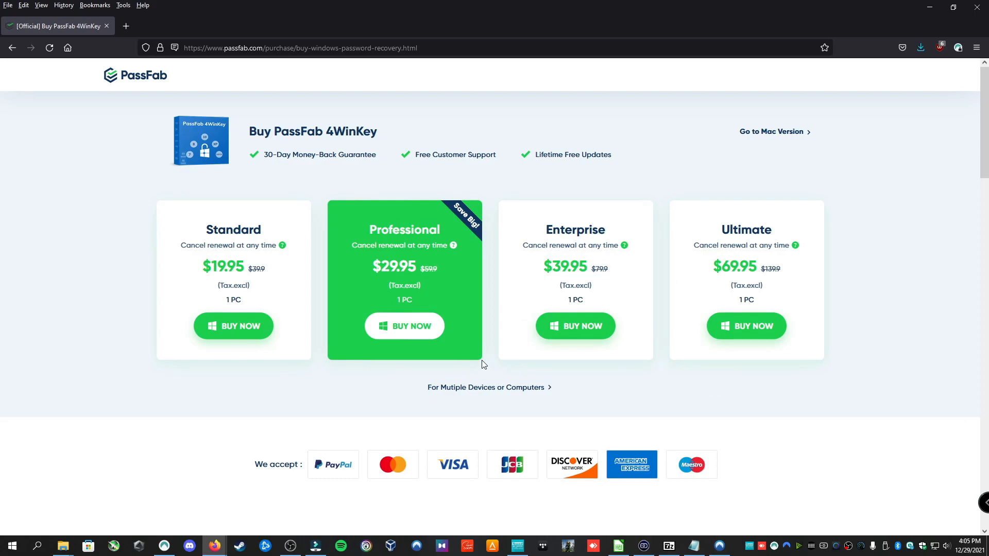
mouse_move(298, 268)
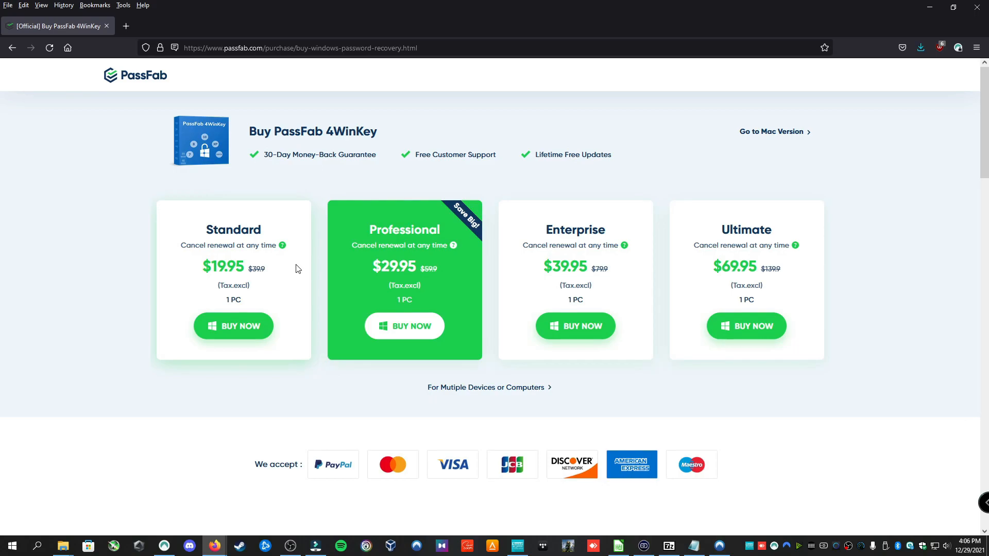
mouse_move(417, 275)
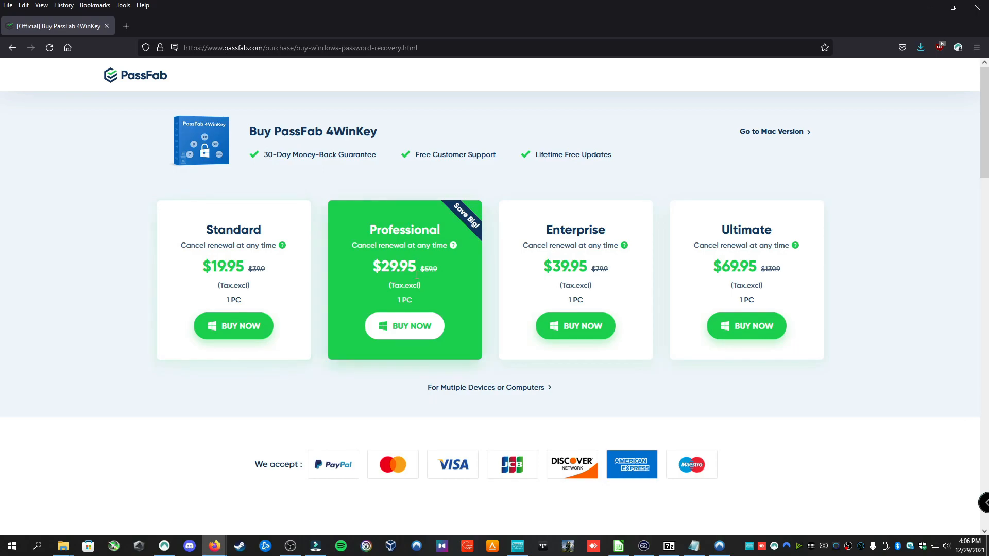
mouse_move(425, 282)
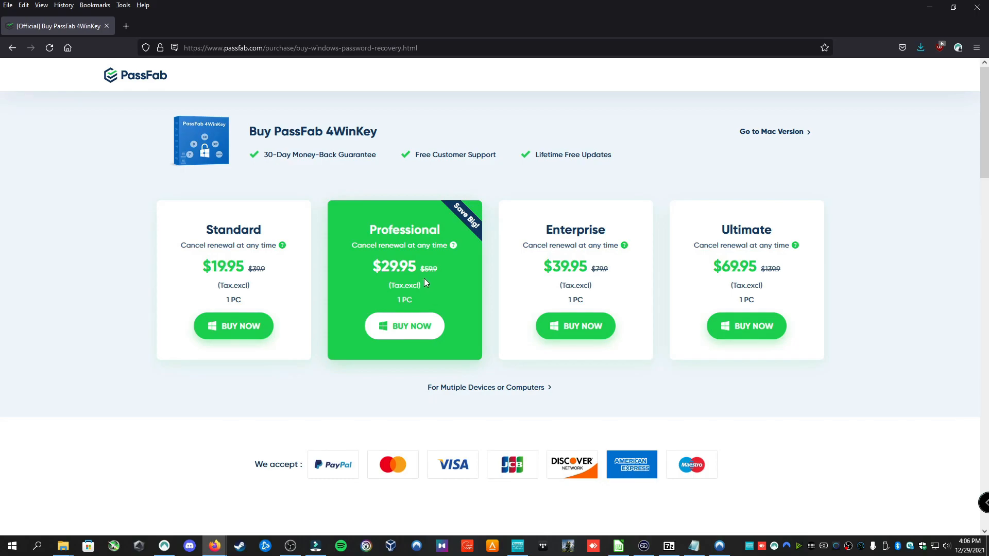
mouse_move(438, 279)
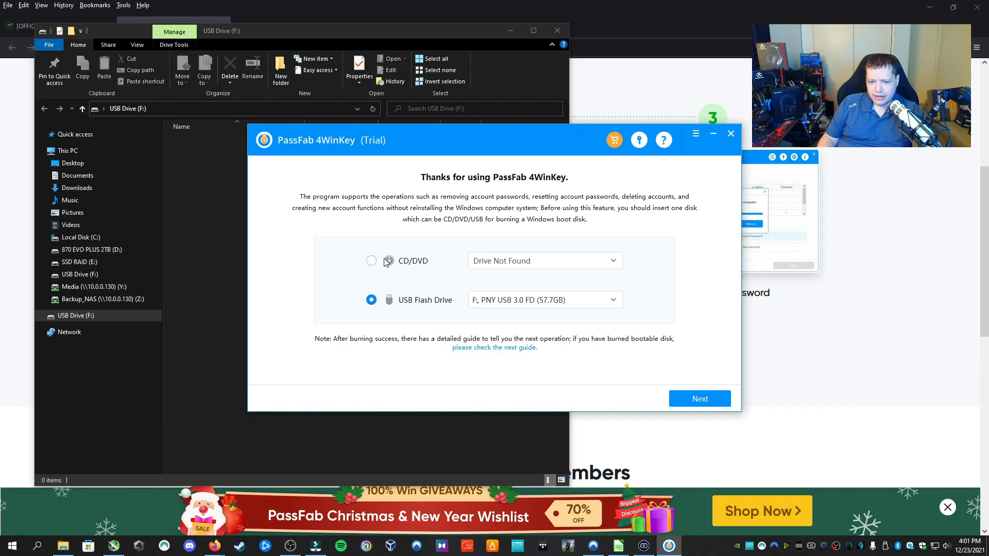
Select F: PNY USB 3.0 FD (57.7GB) as the boot disk and proceed to burning.
click(544, 299)
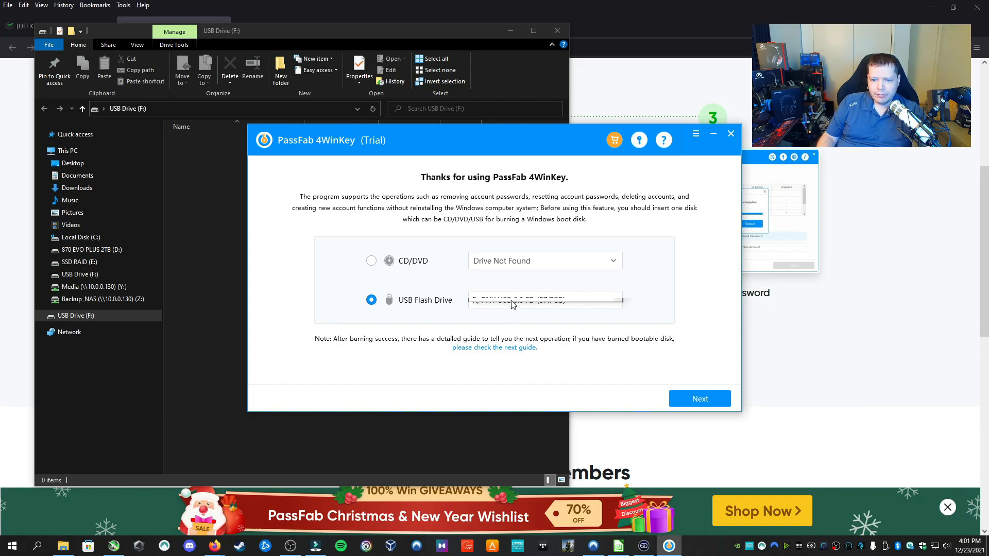
click(543, 299)
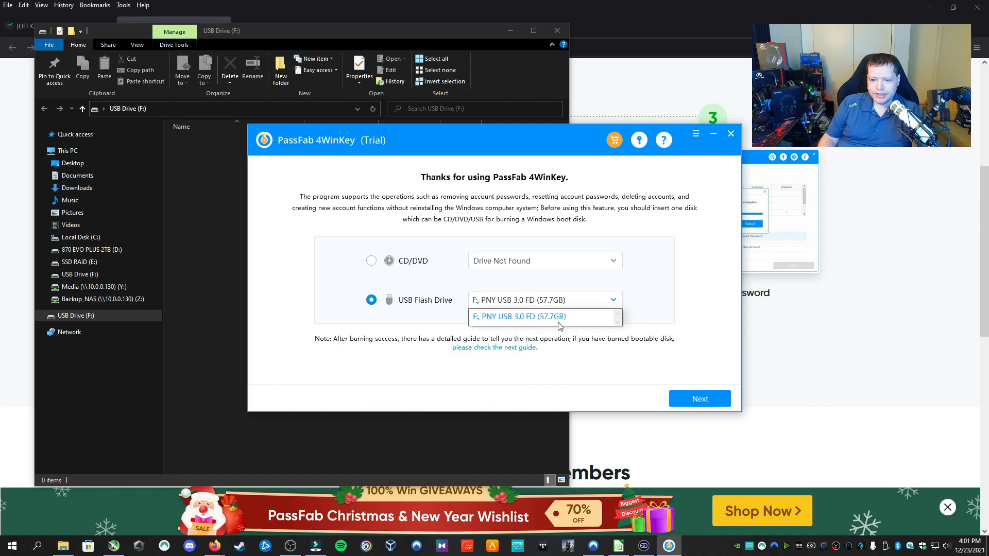
click(517, 316)
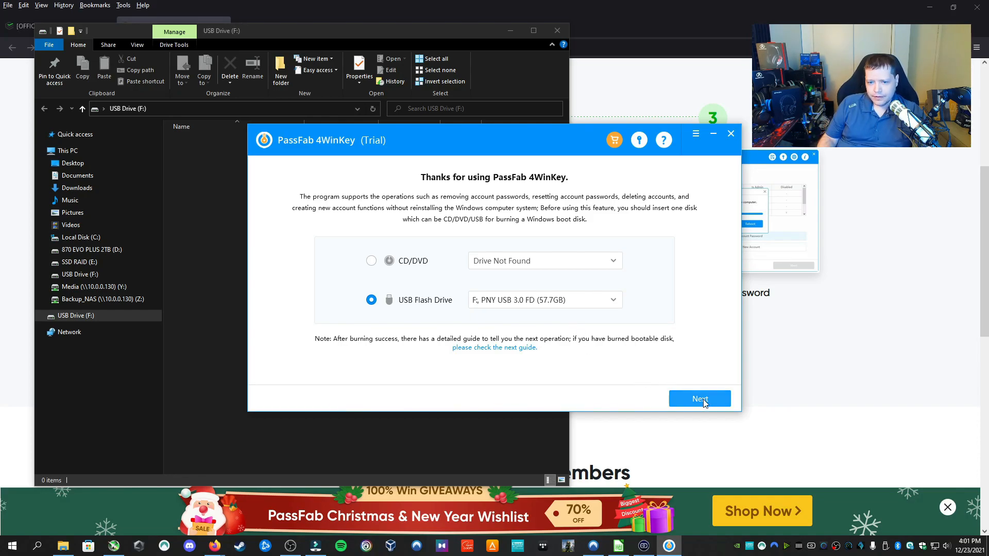
click(699, 399)
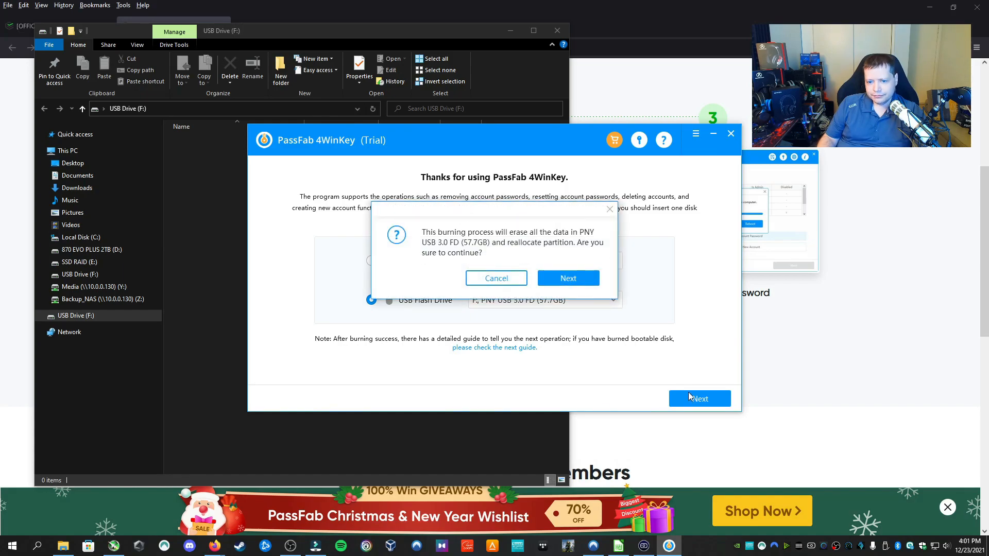
mouse_move(532, 262)
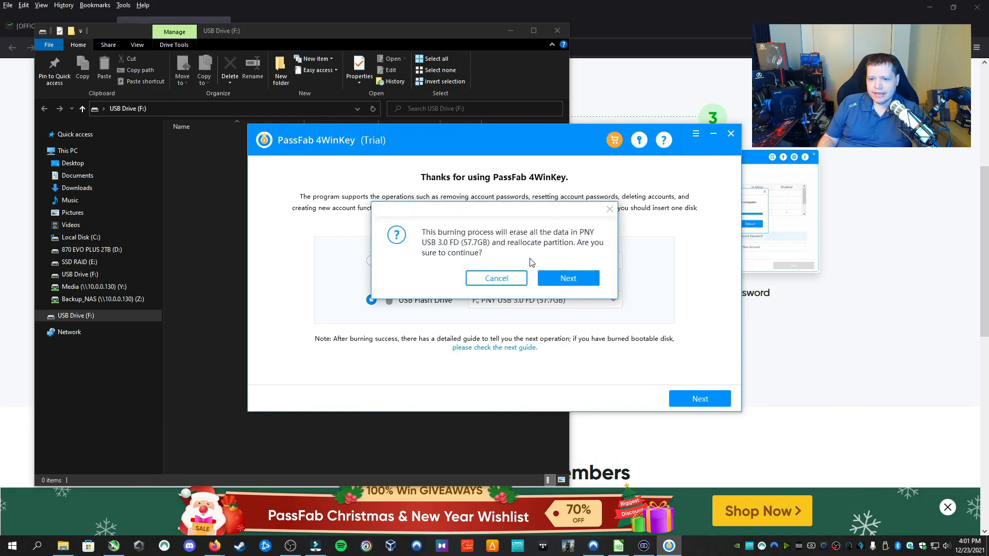
mouse_move(567, 278)
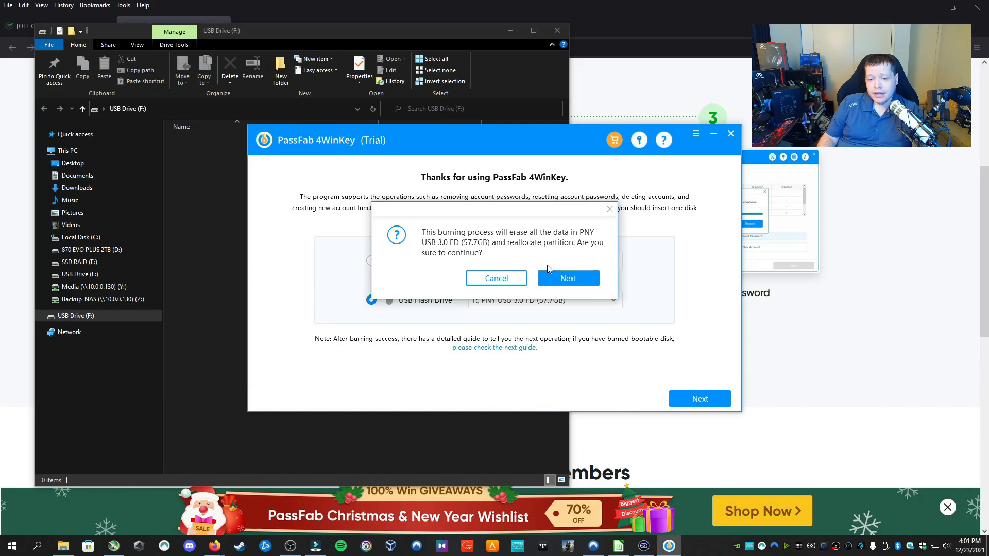
Confirm erasing the PNY drive so burning the bootable disk starts.
click(567, 278)
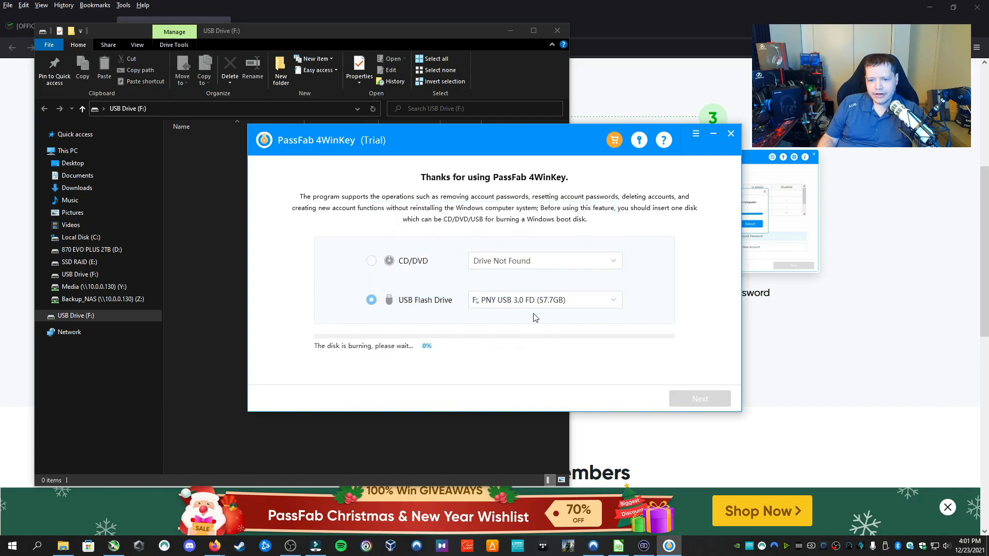
mouse_move(525, 349)
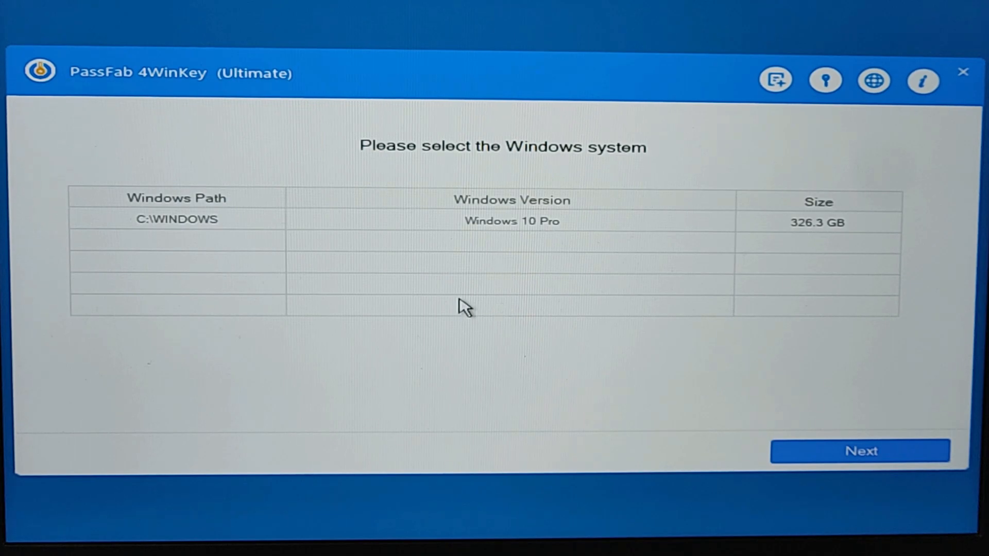
Select the Windows 10 Pro installation at C:\WINDOWS and continue to its accounts.
click(511, 221)
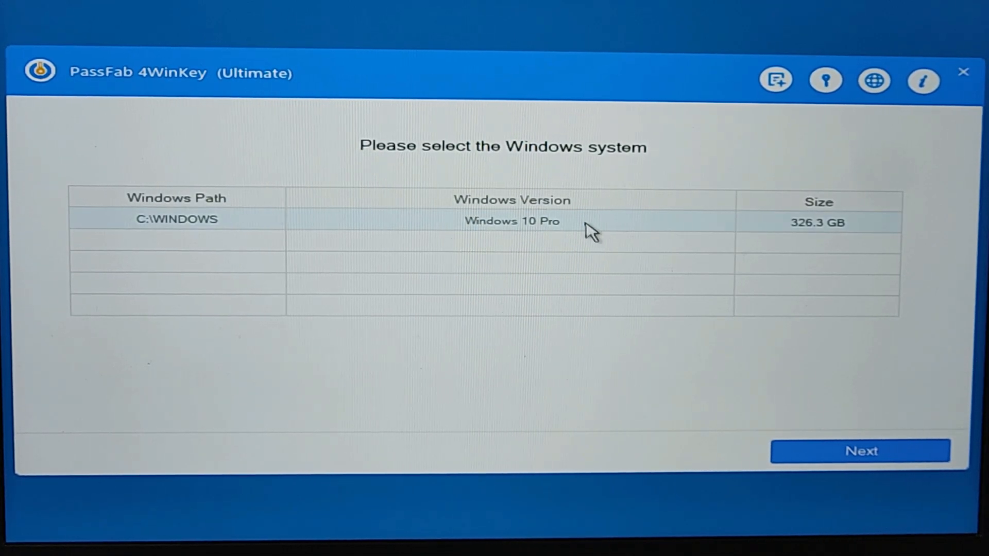
click(859, 451)
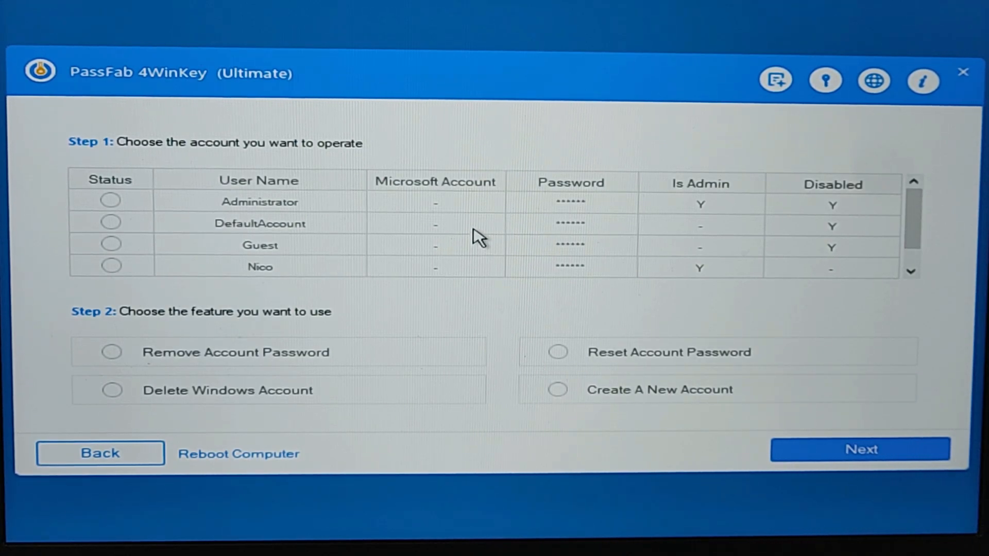
mouse_move(696, 312)
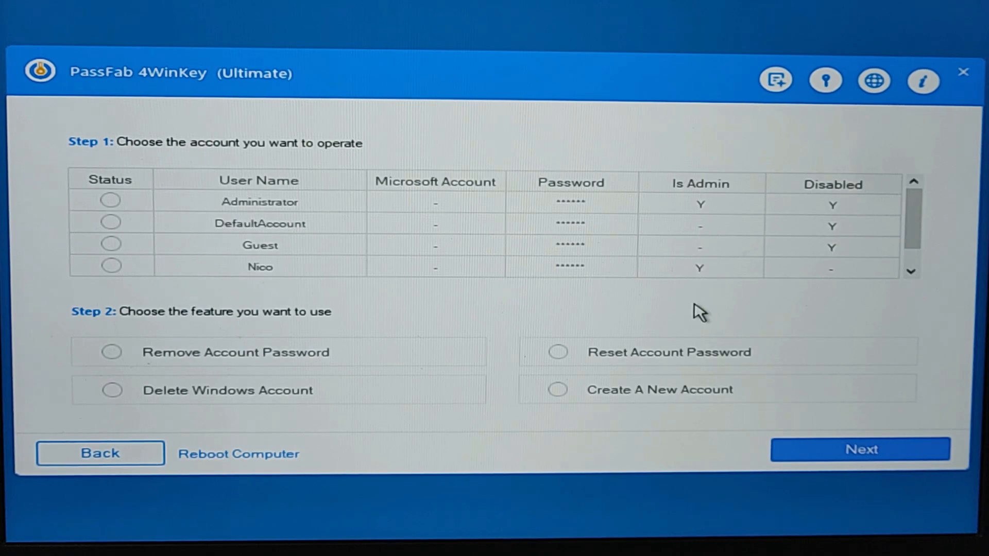
Tick the enabled Nico administrator account, choose Remove Account Password, and start removal.
click(111, 266)
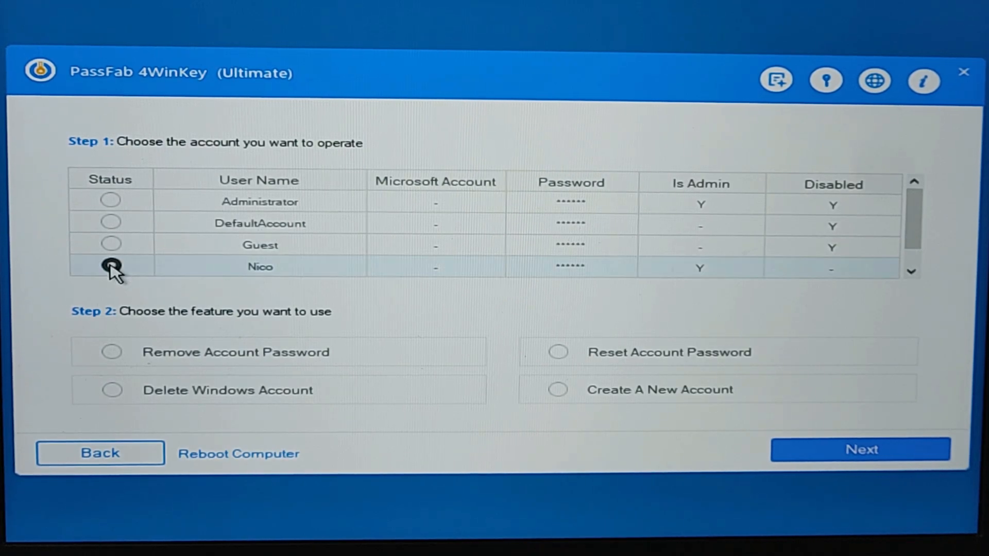
click(112, 352)
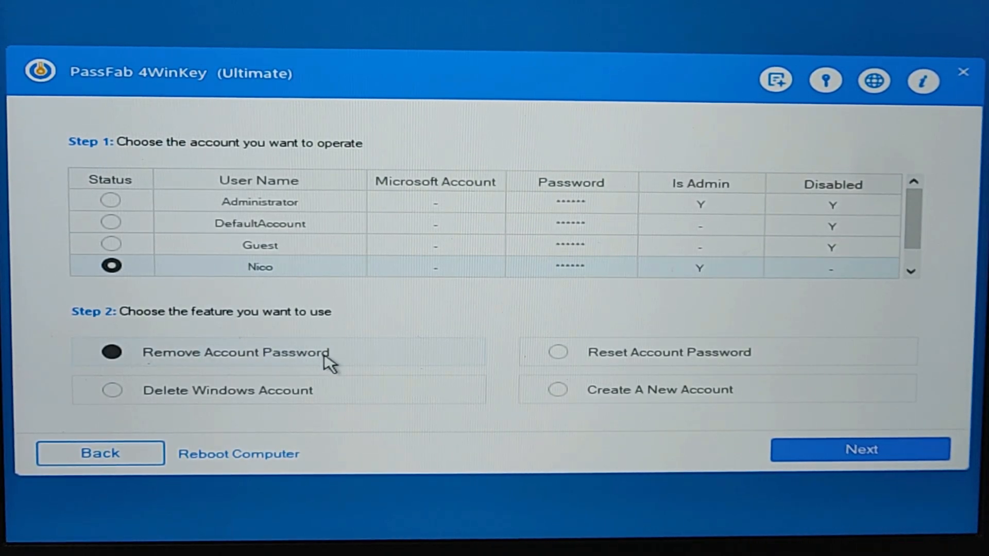
click(112, 390)
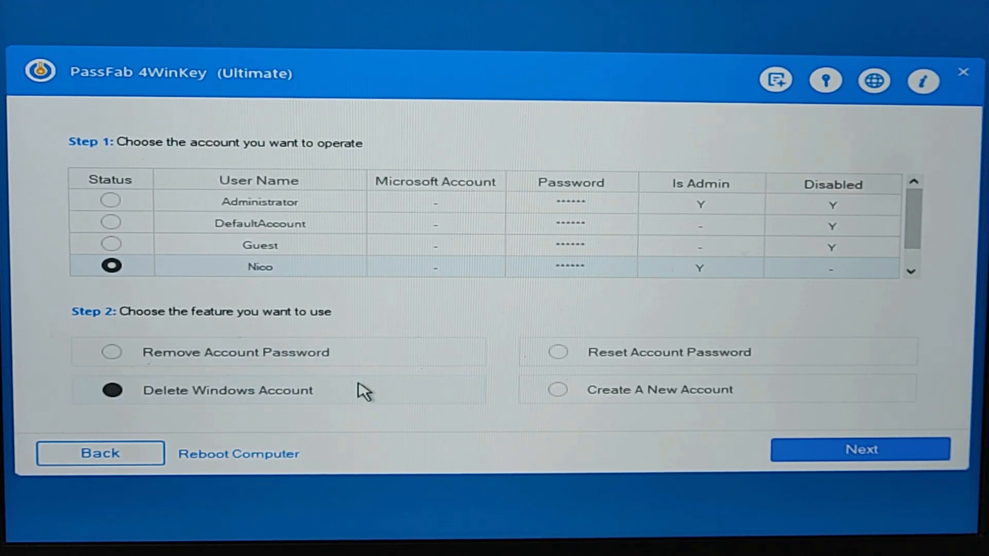
click(558, 351)
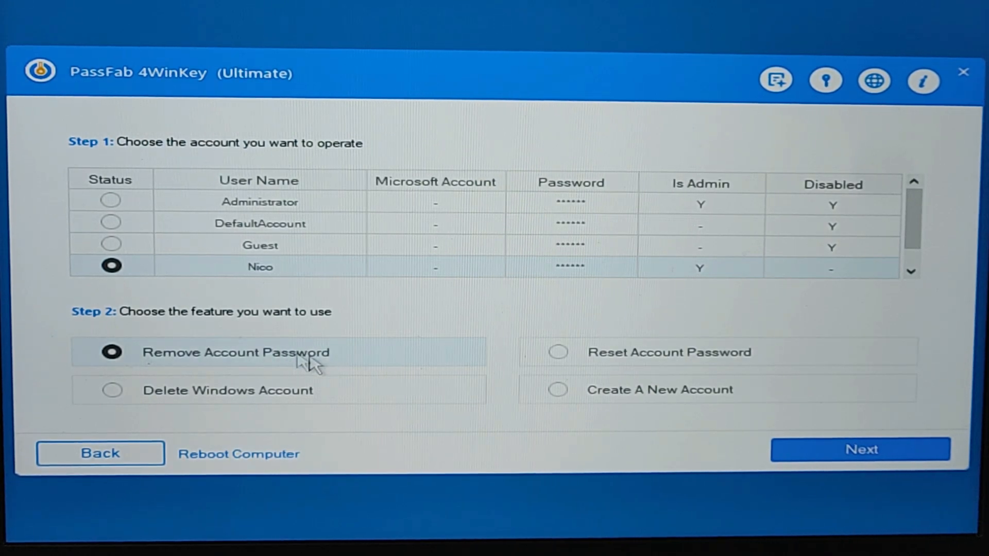
mouse_move(860, 450)
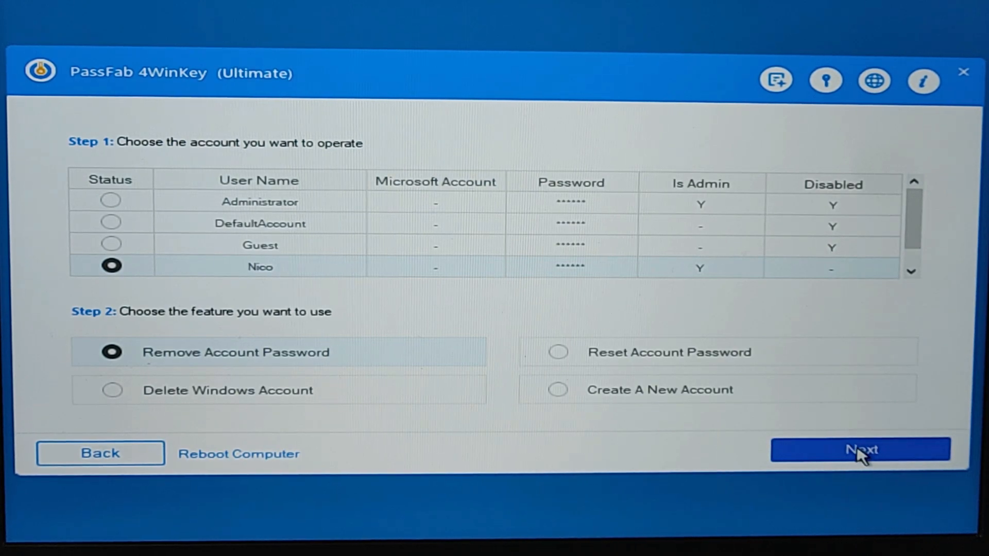
click(859, 449)
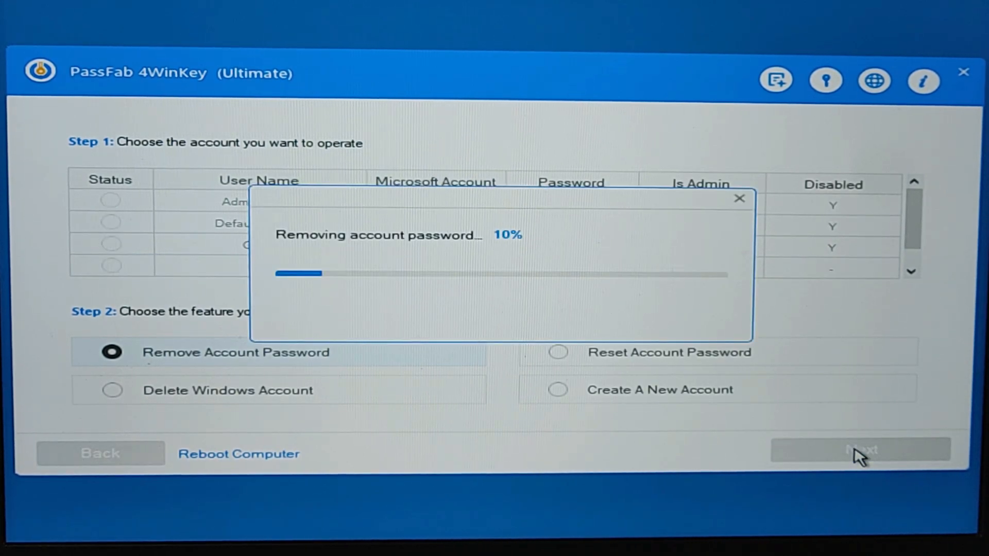